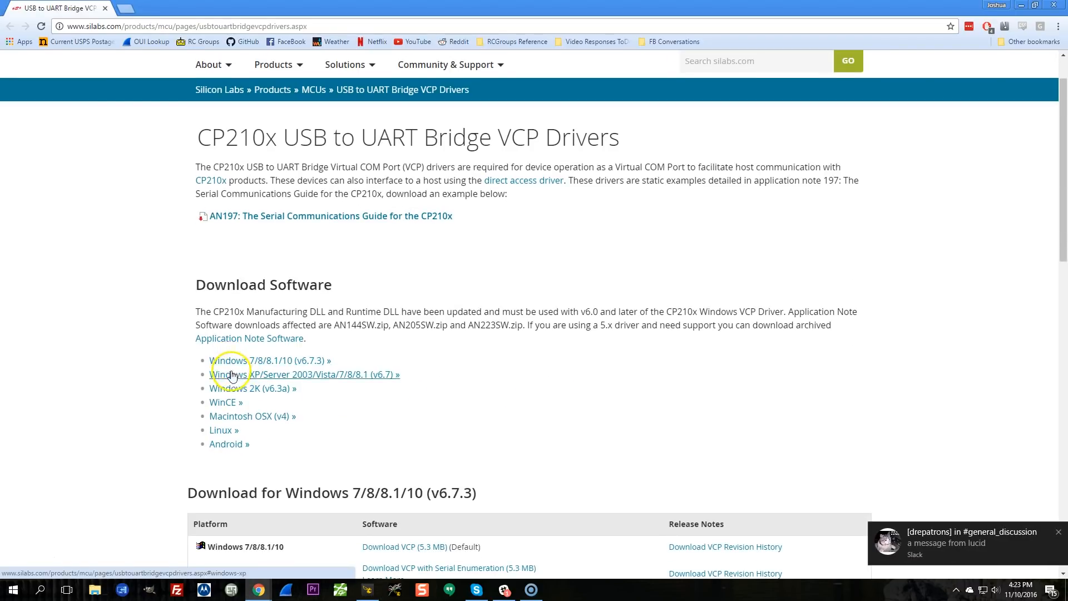
Download the CP210x VCP driver (5.3 MB) for Windows 7/8/8.1/10 from Silicon Labs
scroll(down, 3)
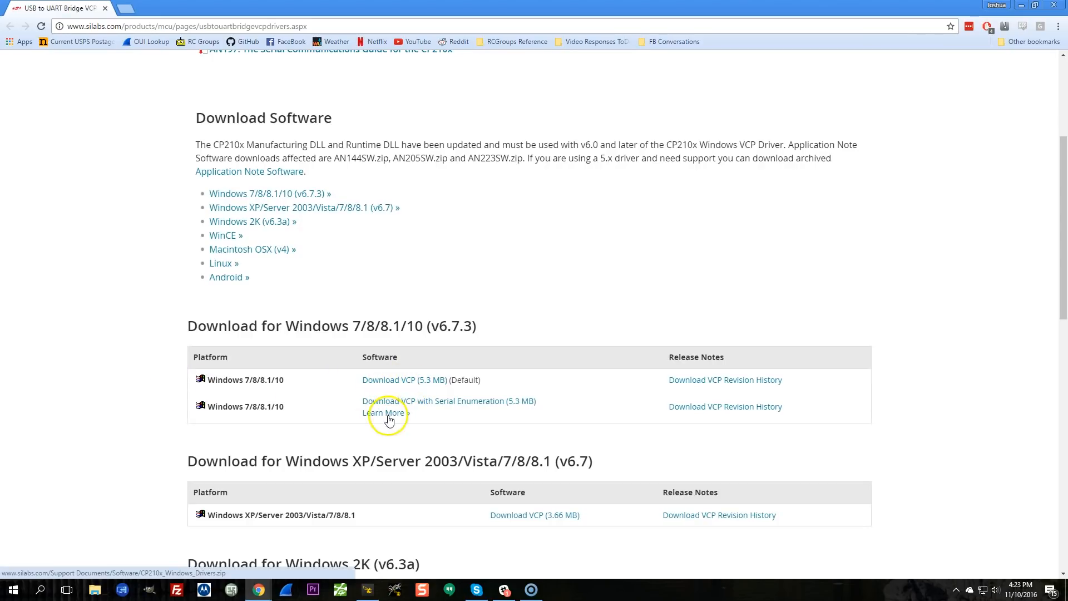
mouse_move(504, 400)
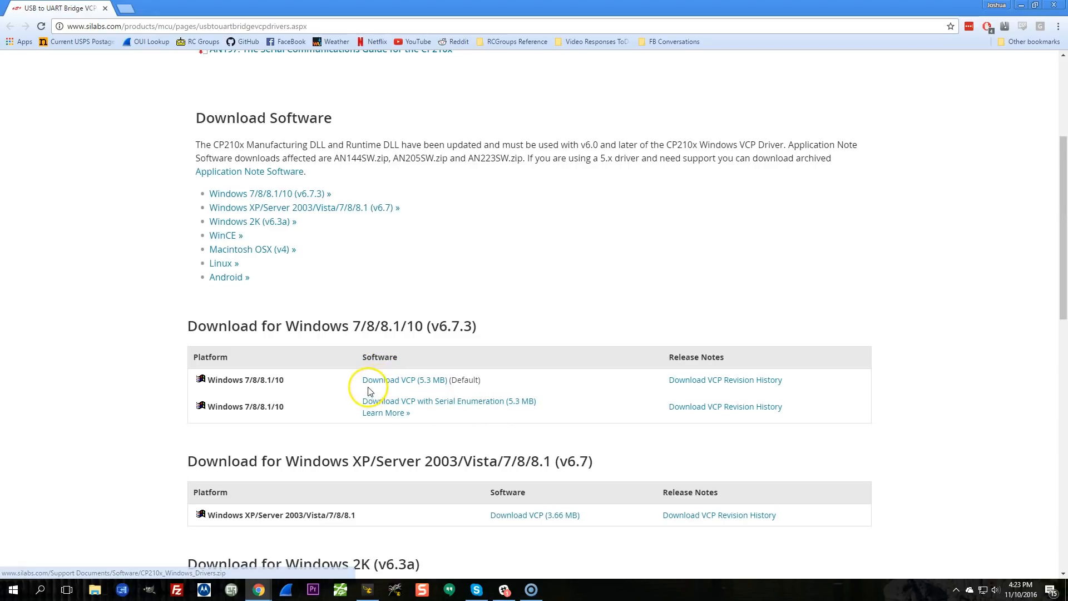
click(393, 379)
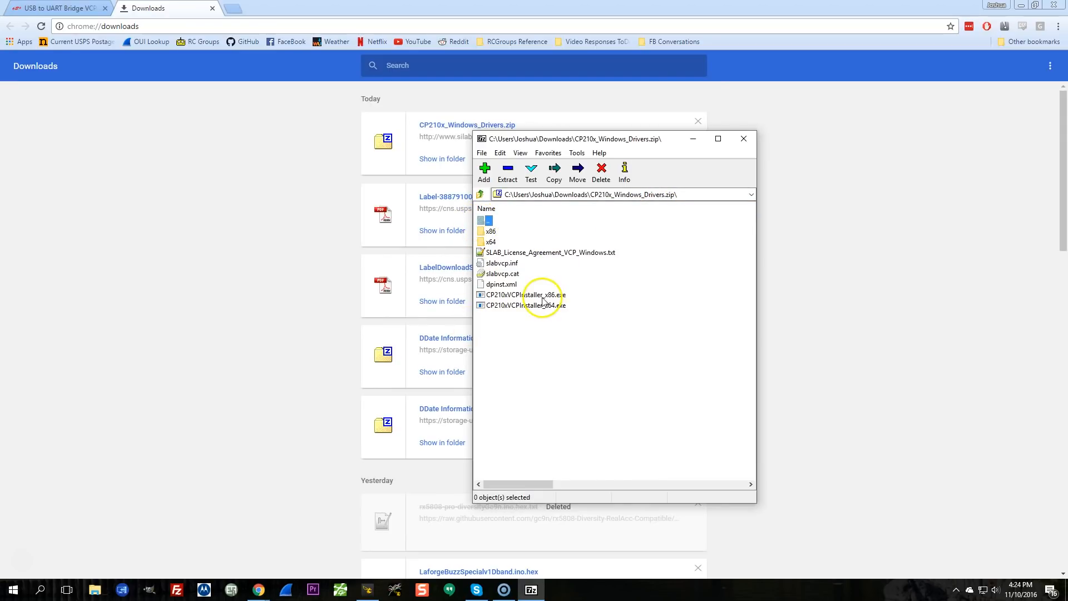
Select CP210xVCPInstaller_x86.exe in the CP210x_Windows_Drivers.zip archive, then close 7-Zip
click(523, 294)
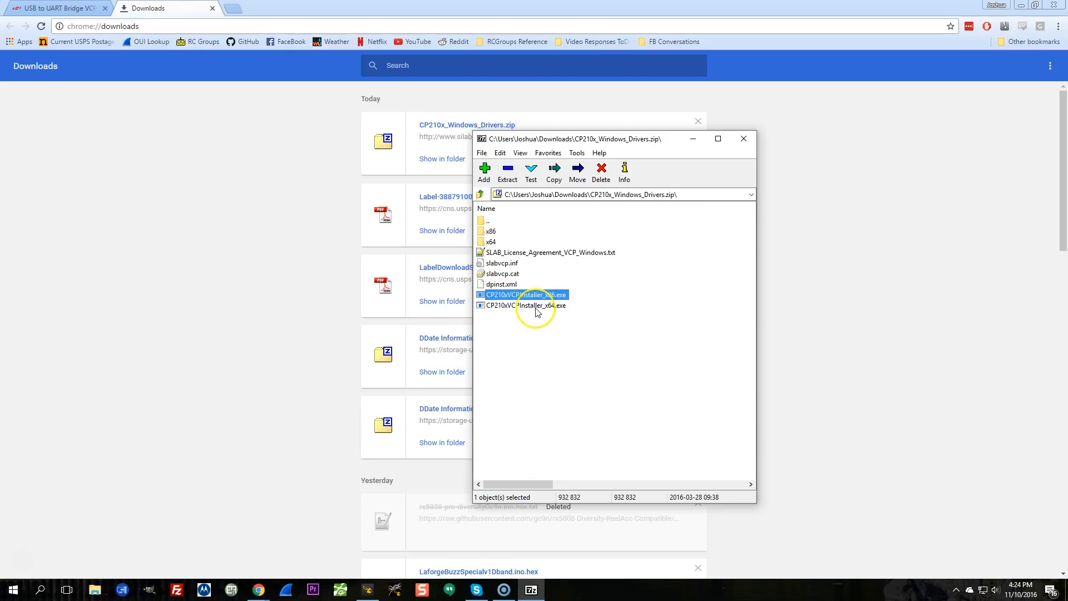
mouse_move(549, 315)
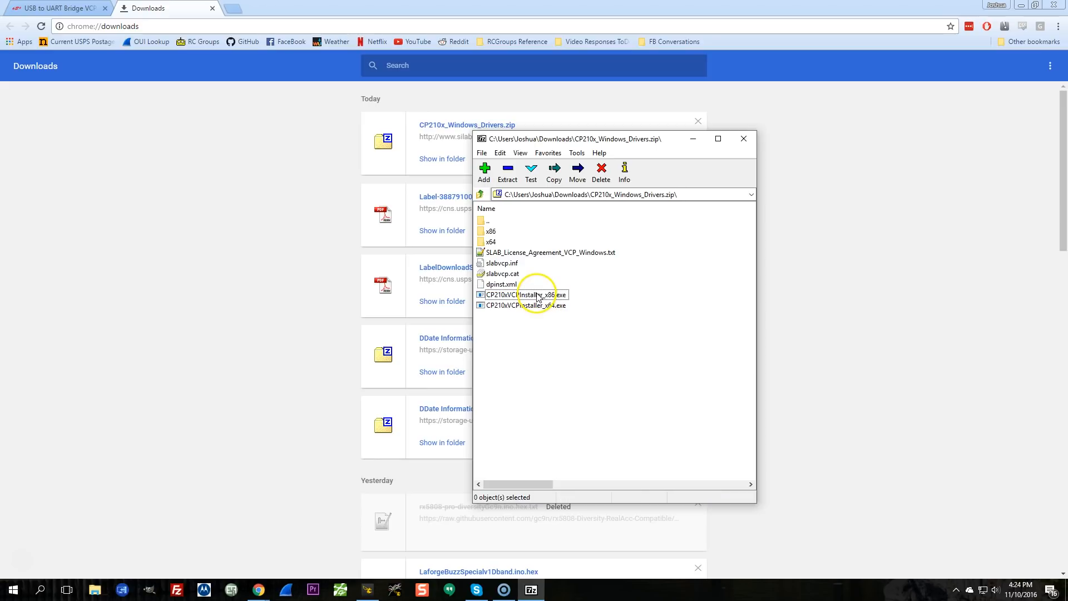
mouse_move(519, 338)
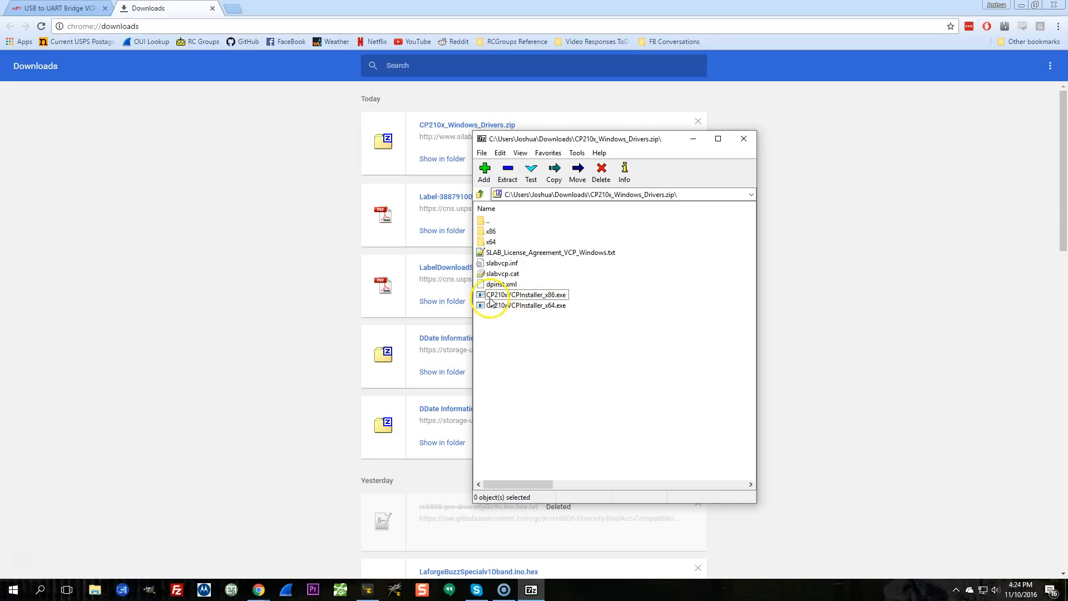
click(744, 138)
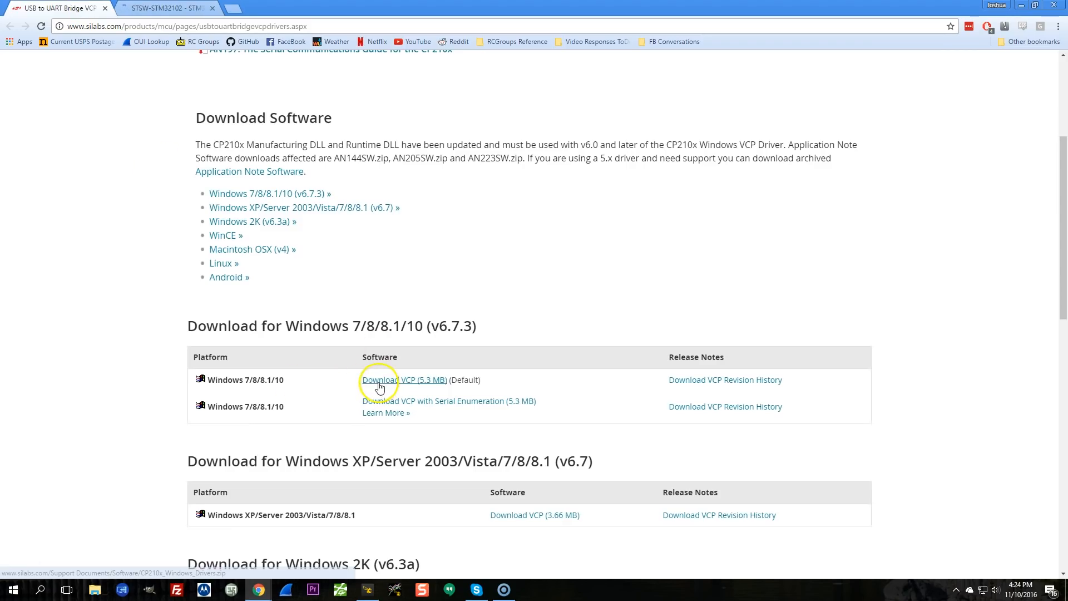
Compare the STSW-STM32102 Virtual COM Port Driver page with the CP210x page and reach Get Software
click(163, 7)
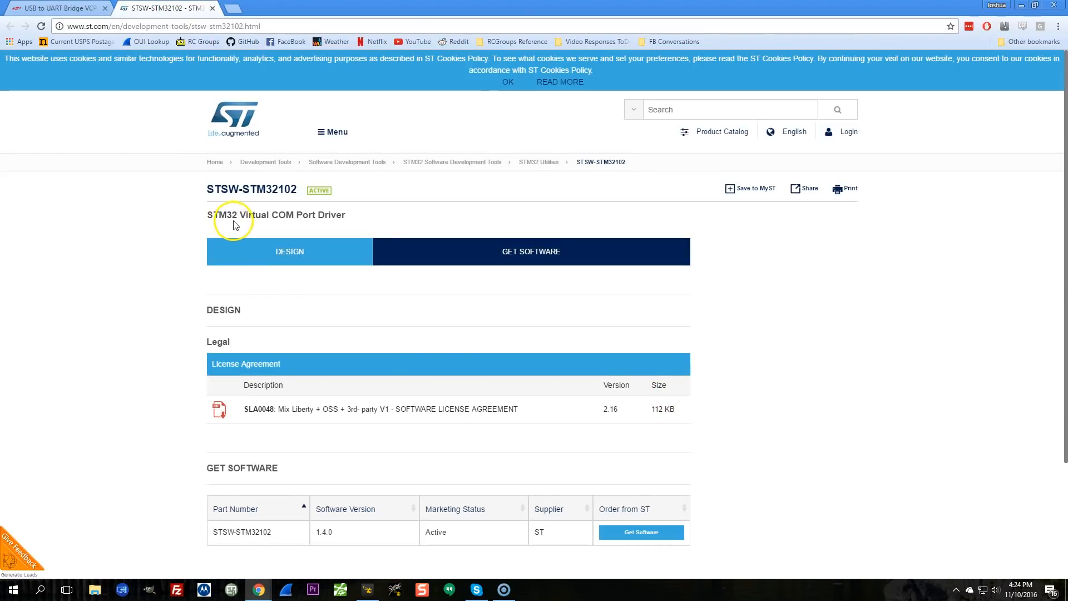
click(55, 8)
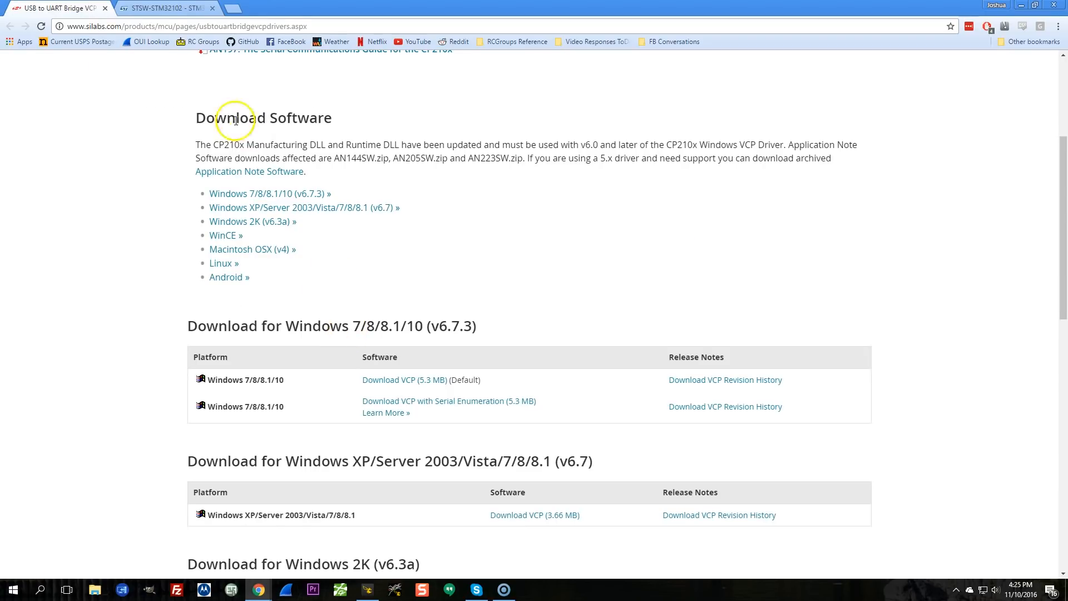
mouse_move(164, 8)
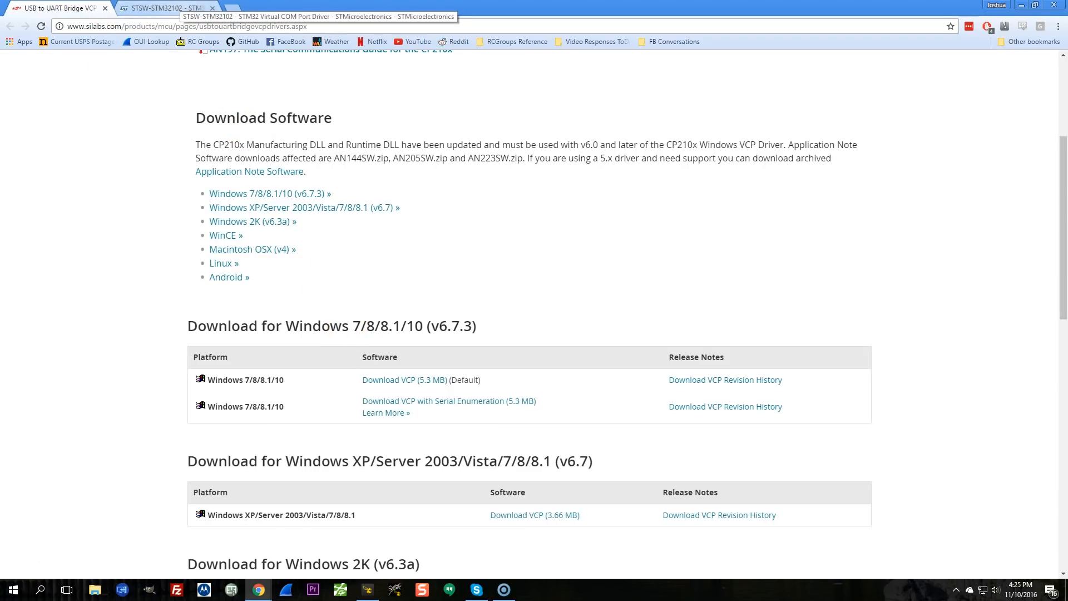
click(163, 7)
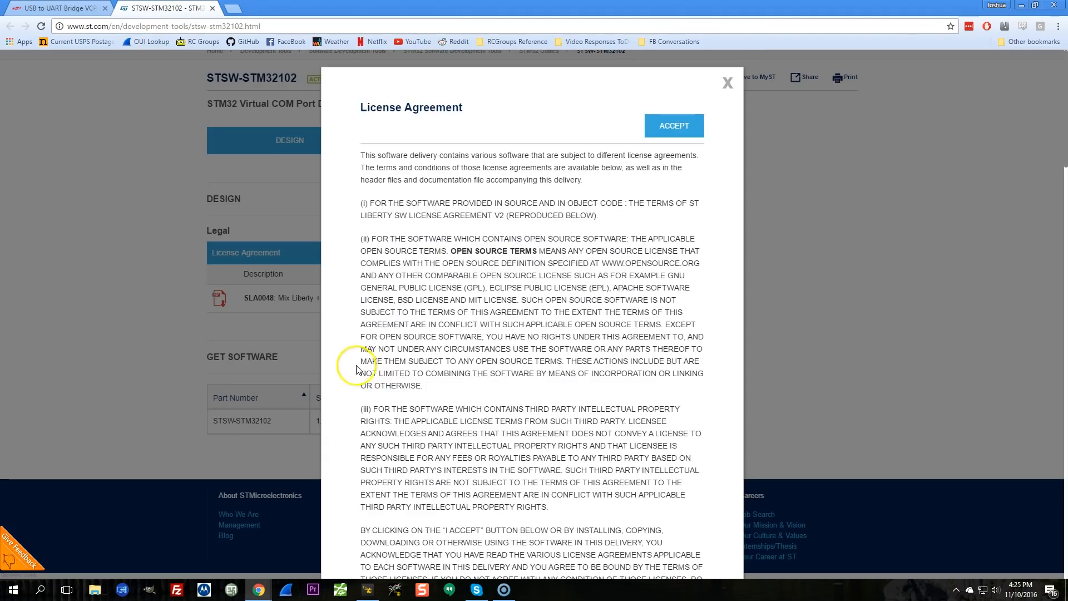
scroll(down, 3)
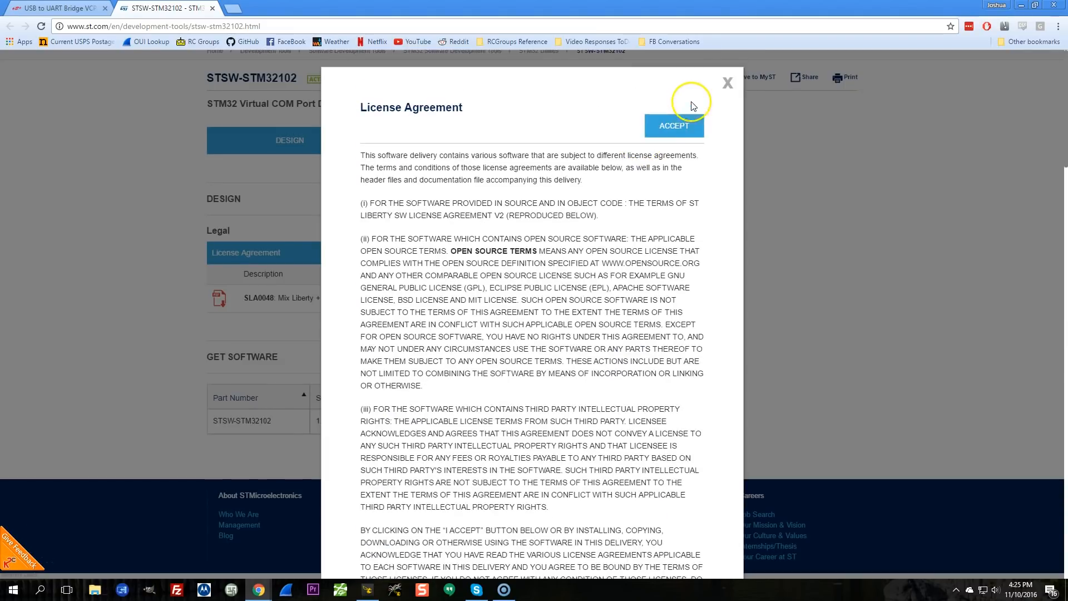
Accept the ST license agreement and close the name and e-mail download form
click(673, 125)
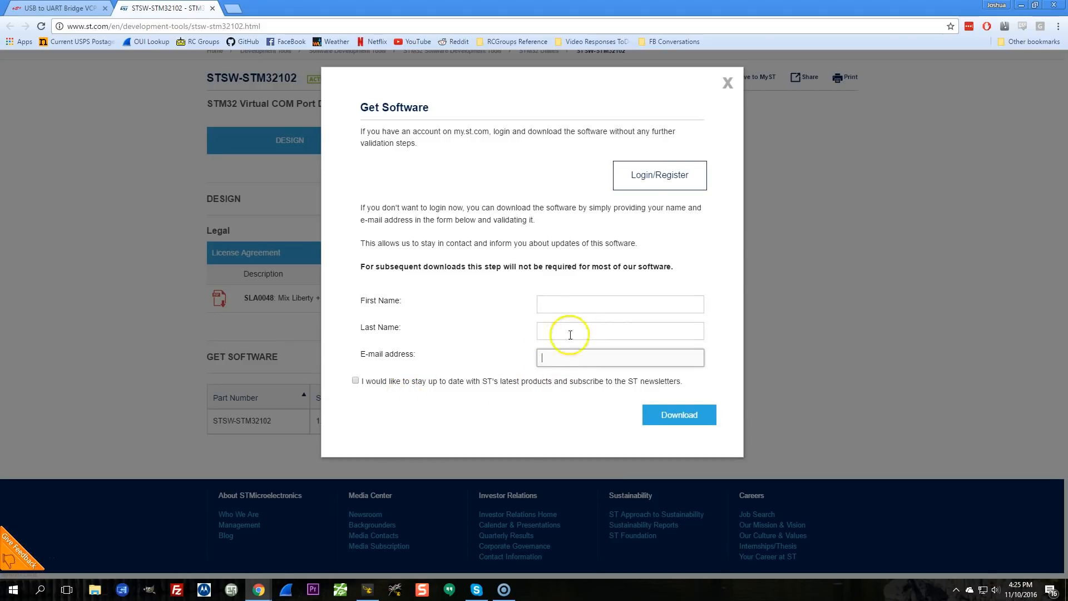
click(726, 82)
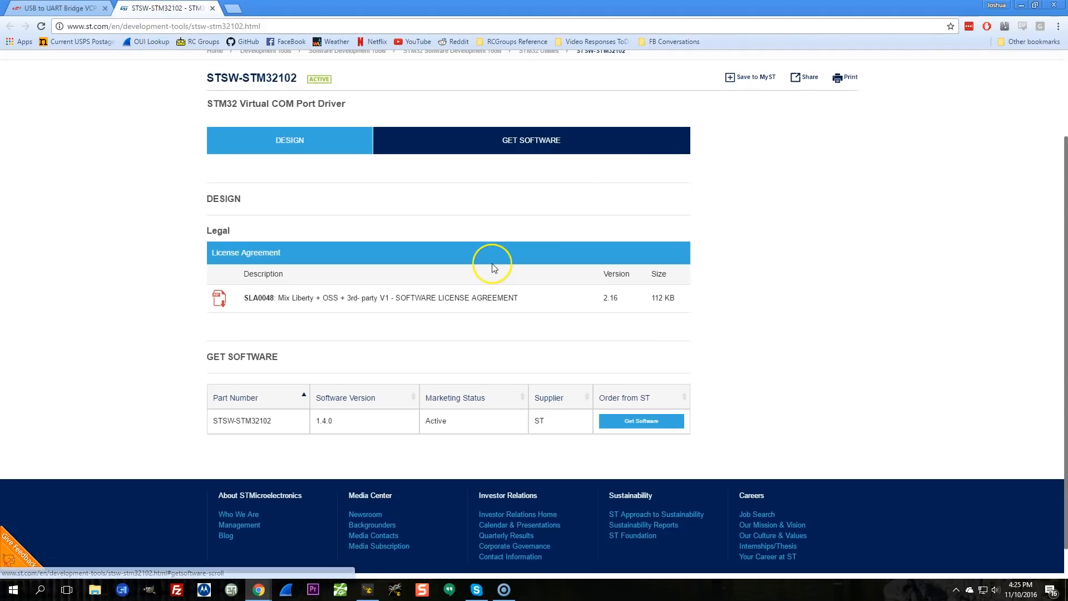
click(640, 421)
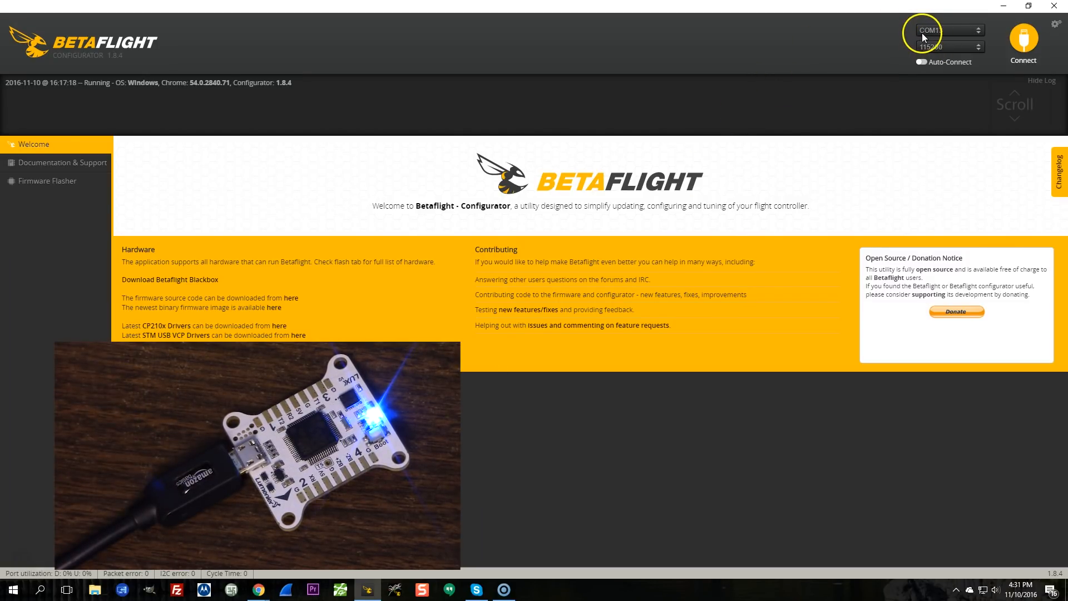
Connect to the LUXR flight controller on COM13 and show its Setup overview
click(947, 30)
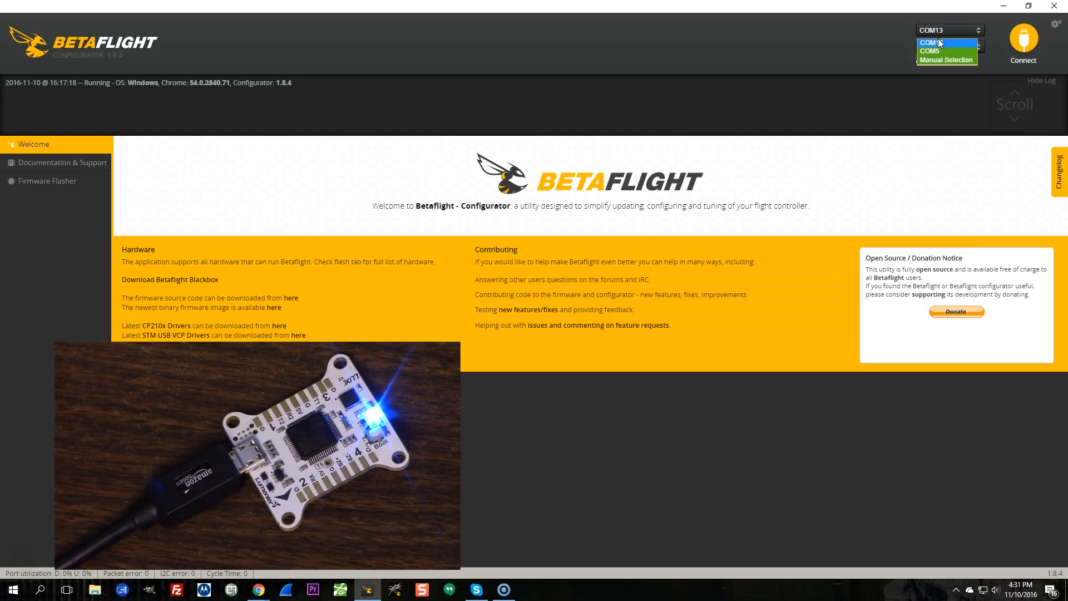
mouse_move(946, 50)
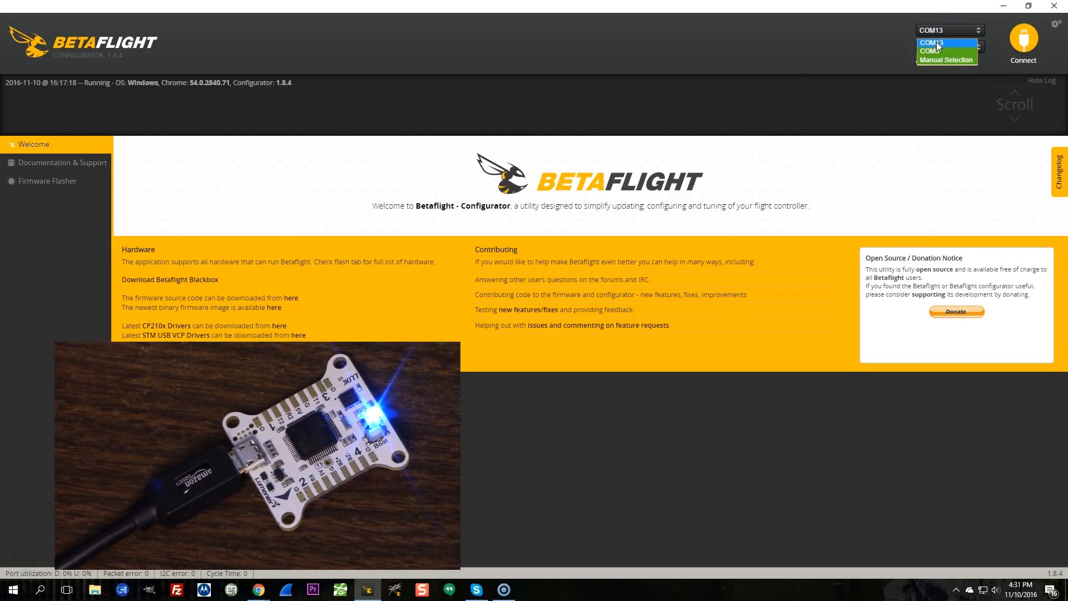
mouse_move(946, 51)
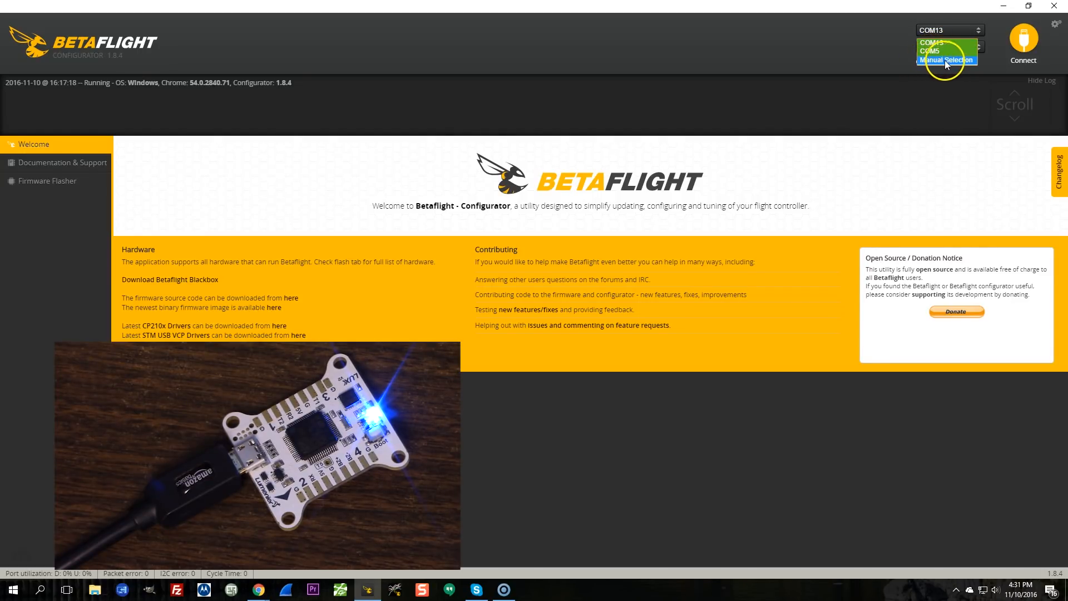
mouse_move(946, 52)
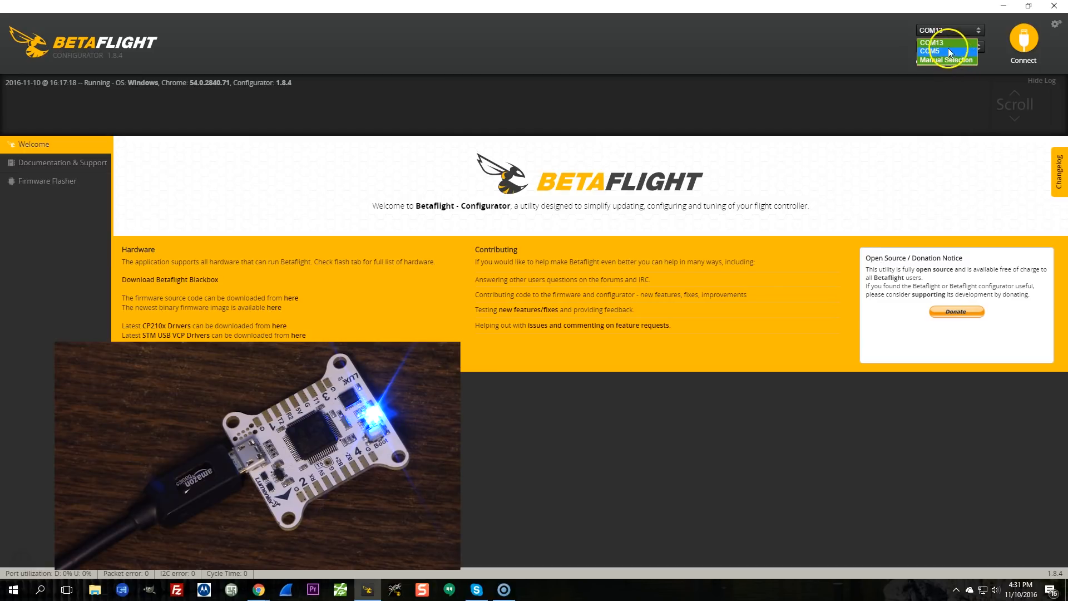
mouse_move(946, 43)
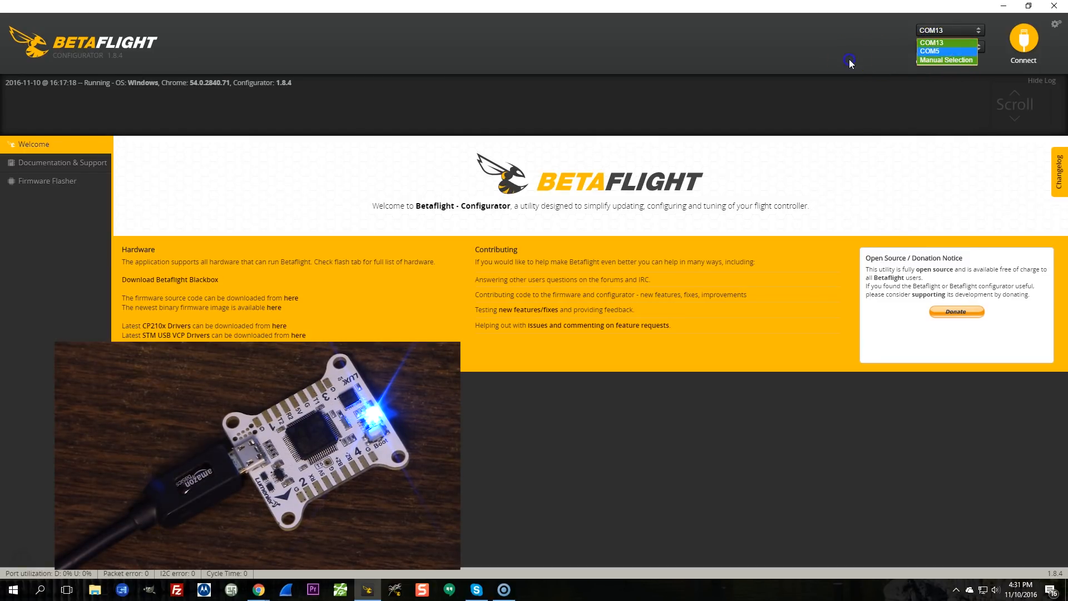
click(1022, 40)
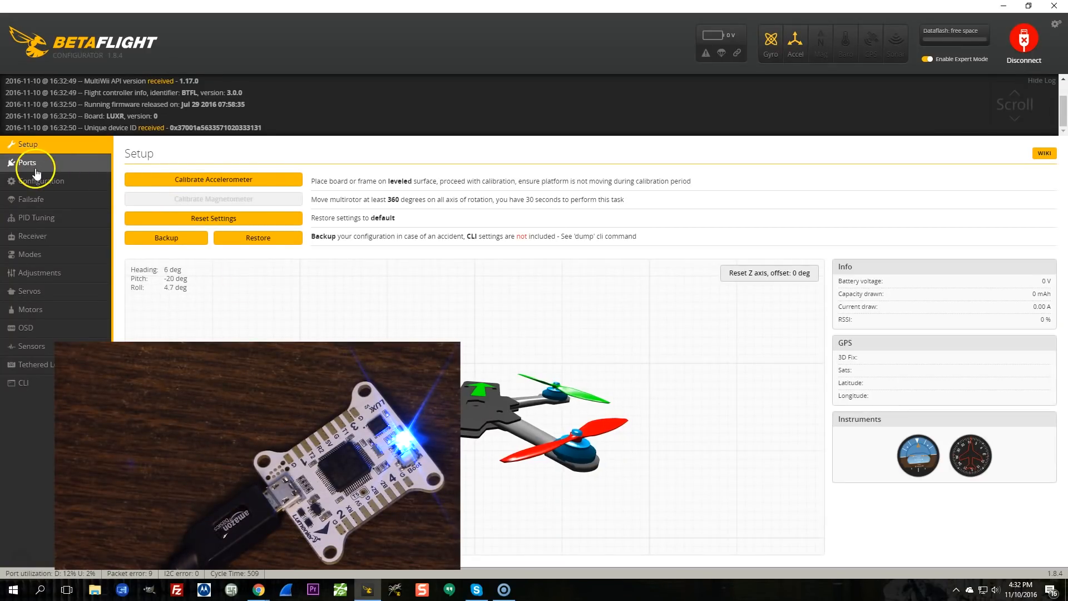
Review the Ports tab with MSP enabled on USB VCP and UART1
click(27, 162)
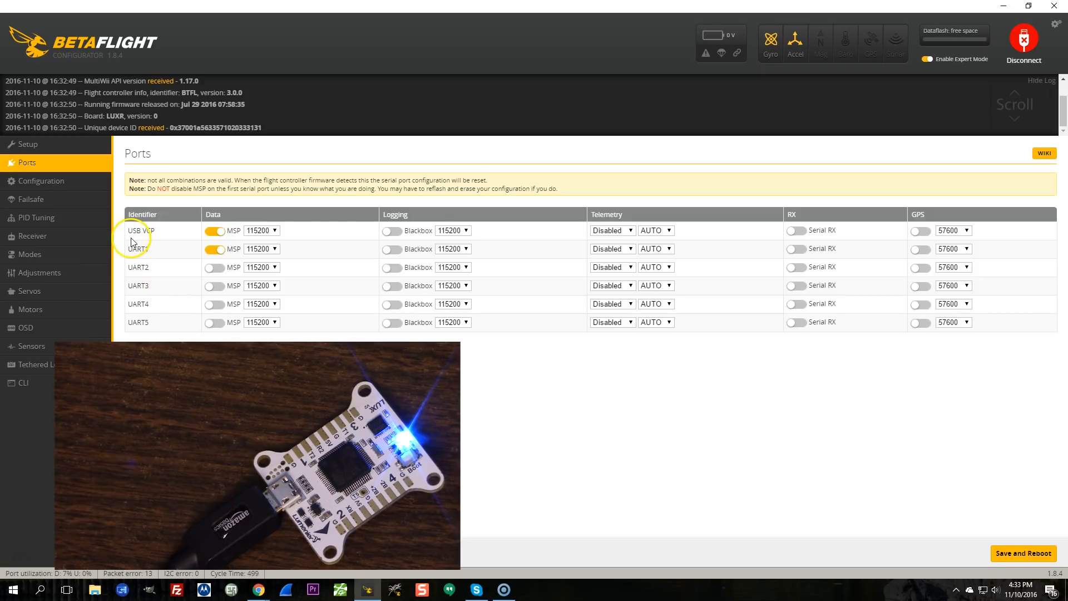
mouse_move(135, 241)
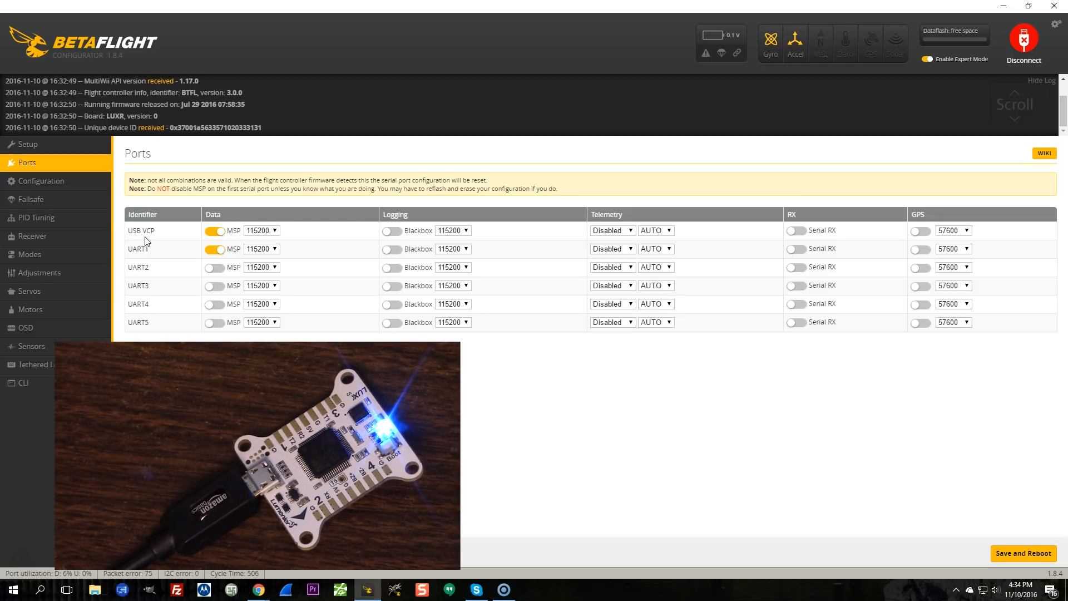
click(1023, 41)
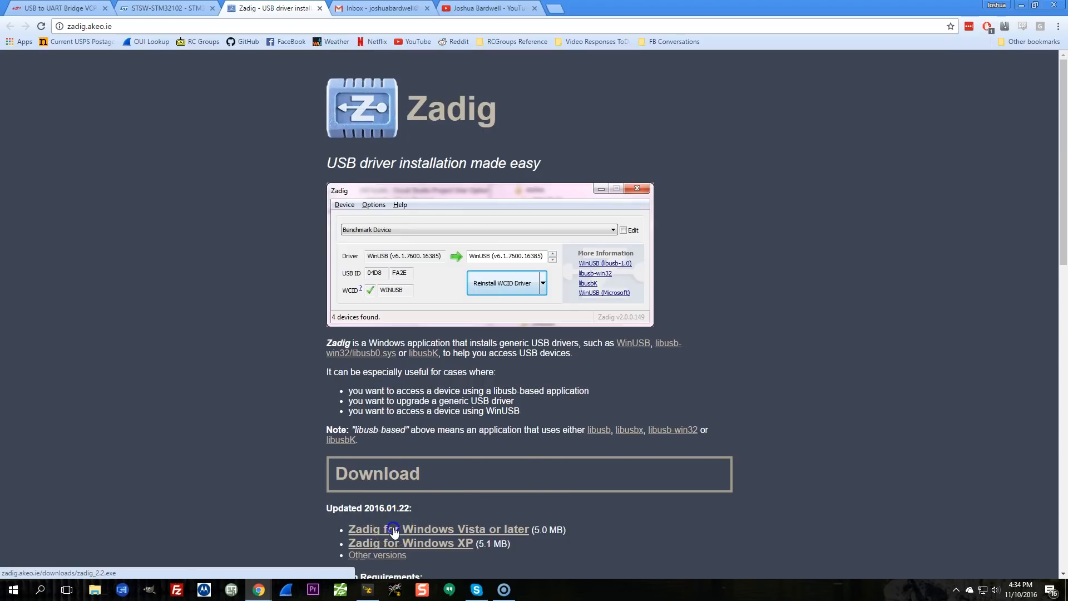
Download Zadig, list all devices and select STM32 Virtual COM Port showing usbser with WinUSB as target
click(439, 528)
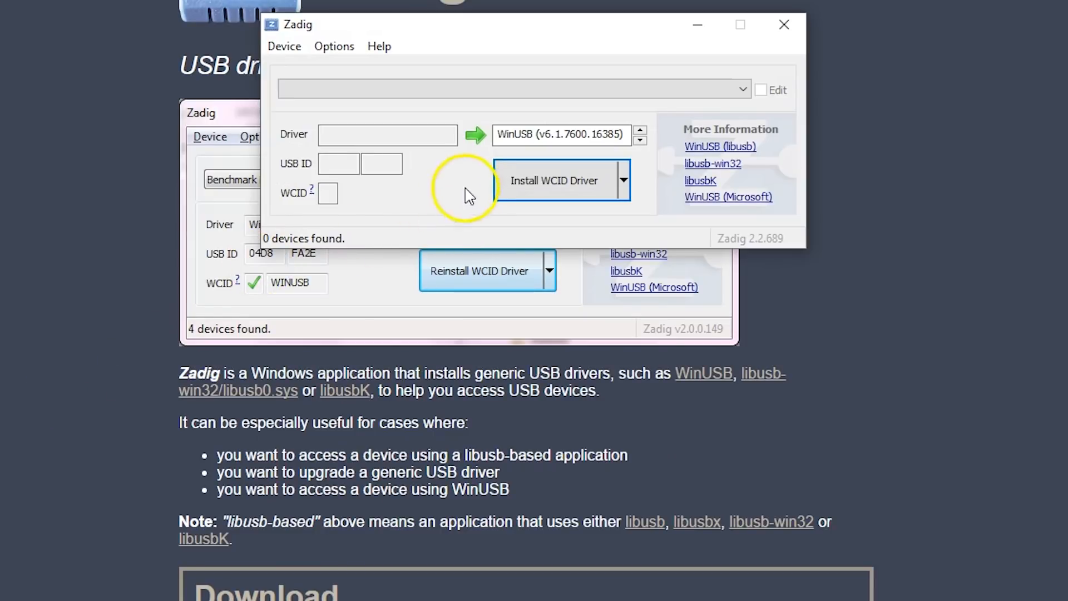
click(334, 45)
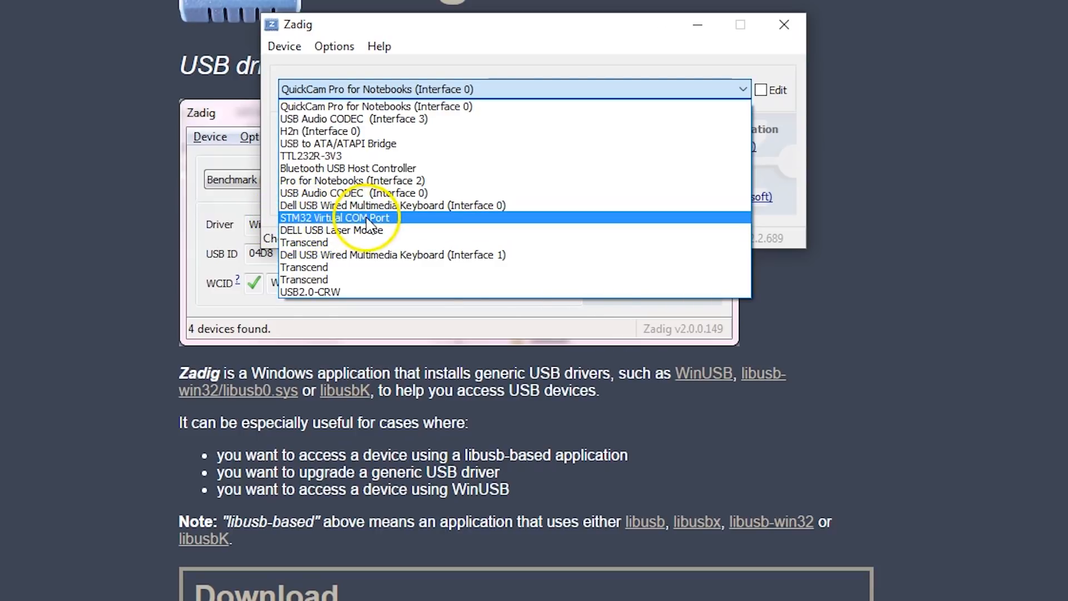
click(336, 216)
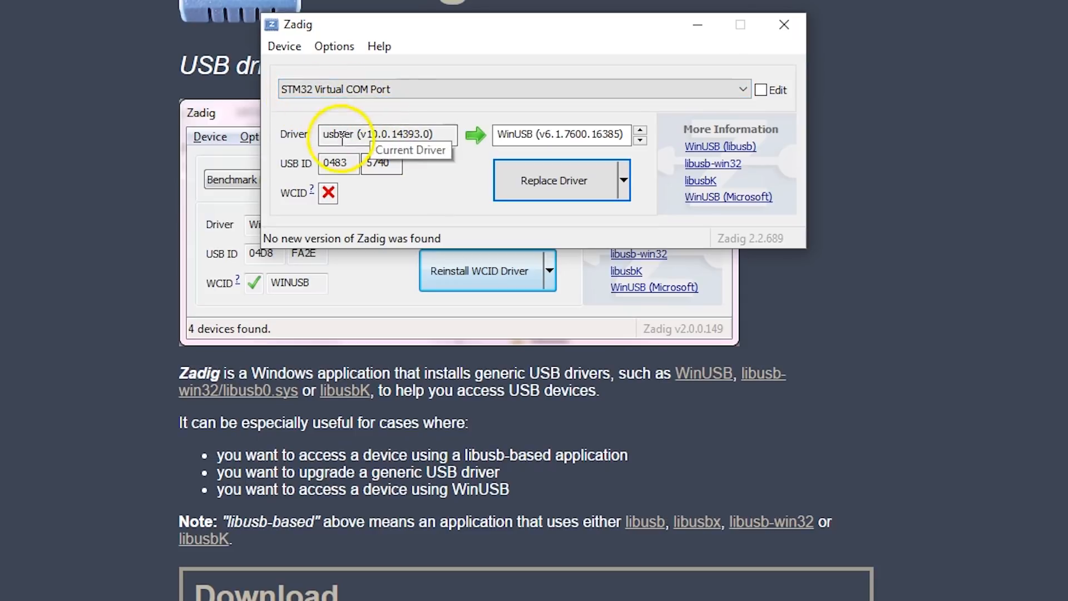
mouse_move(522, 135)
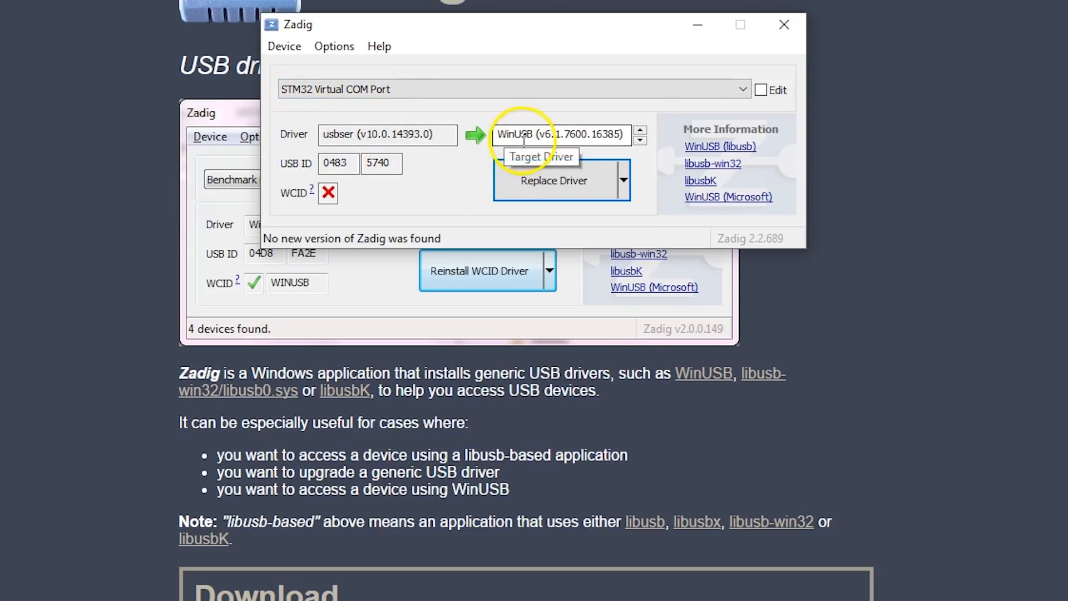
mouse_move(348, 135)
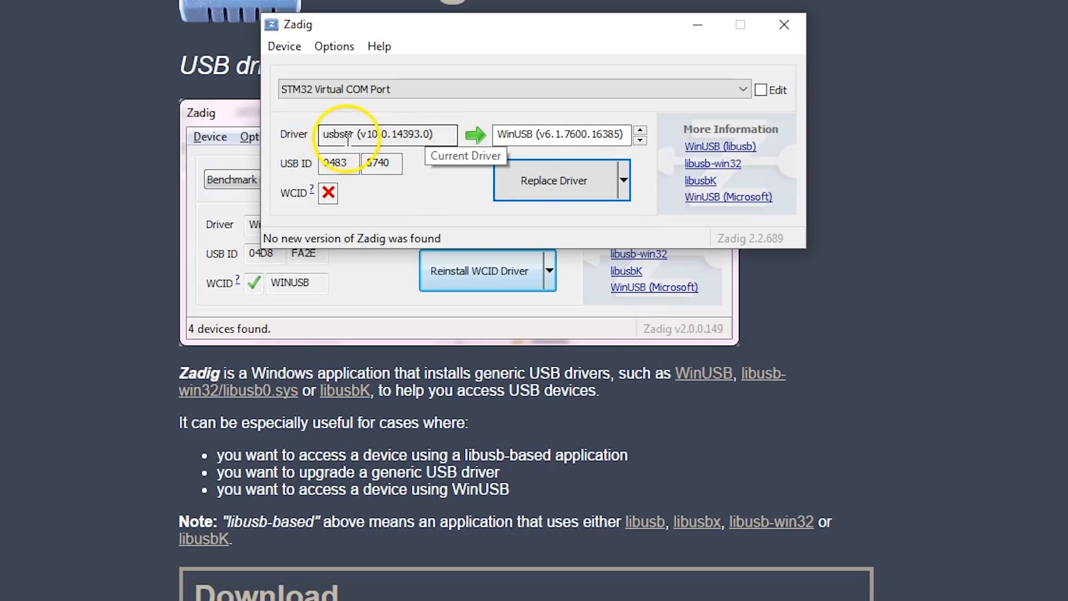
mouse_move(483, 135)
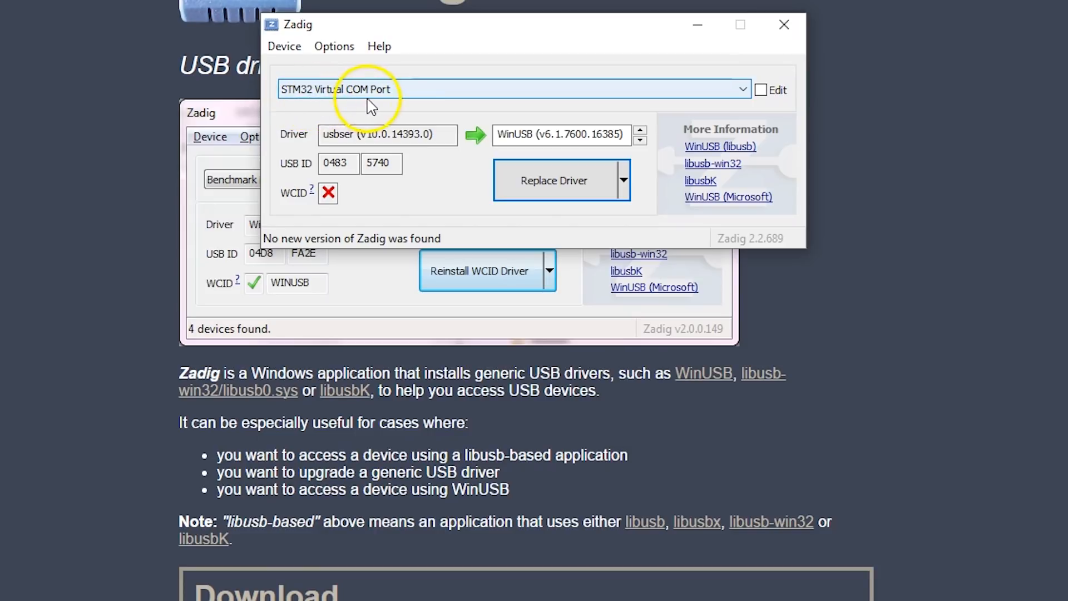
mouse_move(323, 109)
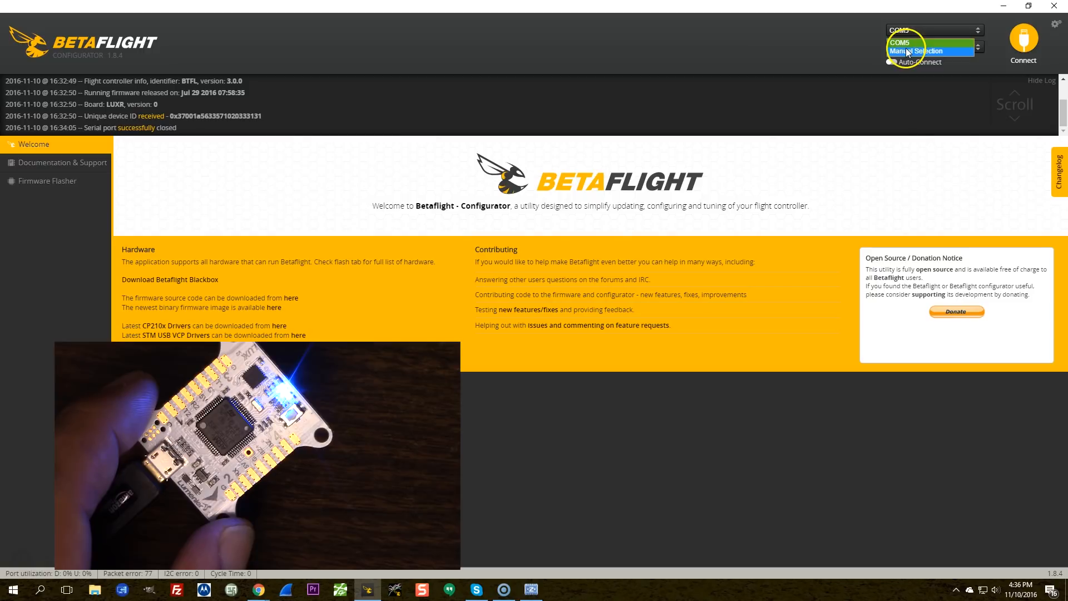
click(898, 43)
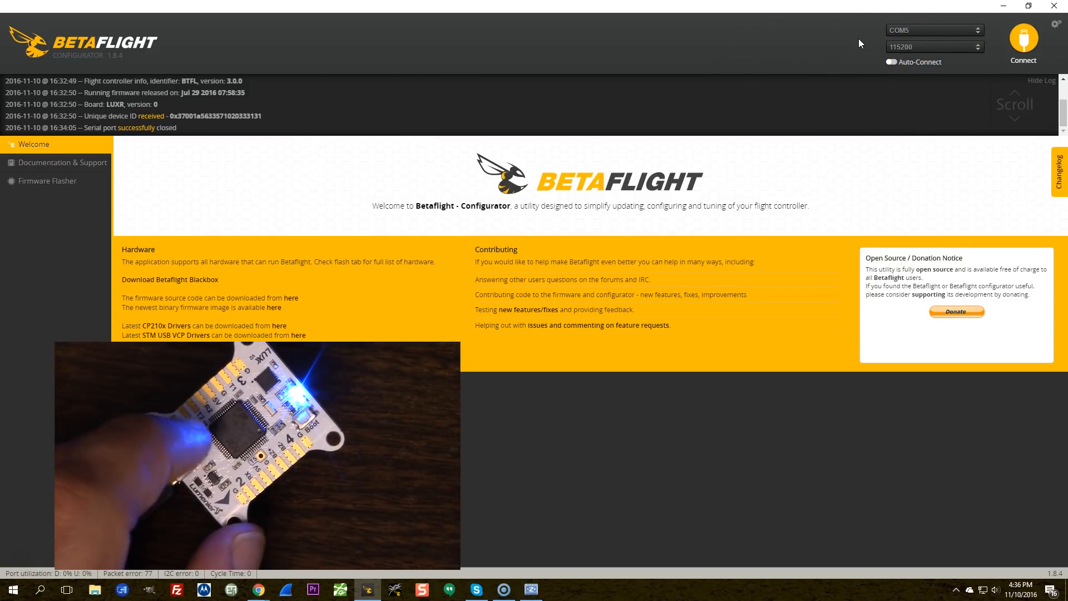
click(933, 29)
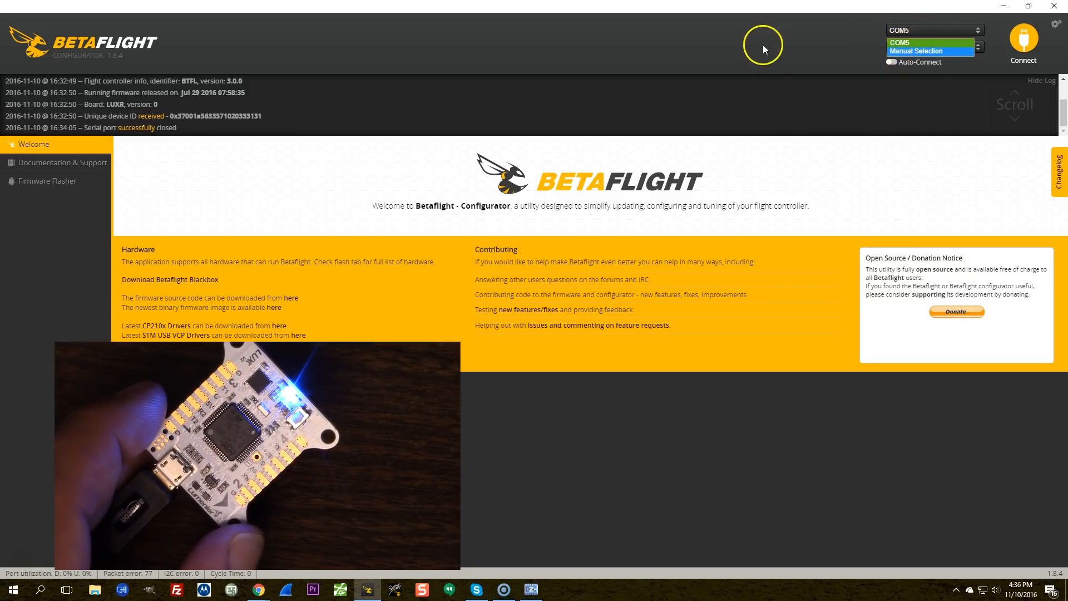
click(915, 50)
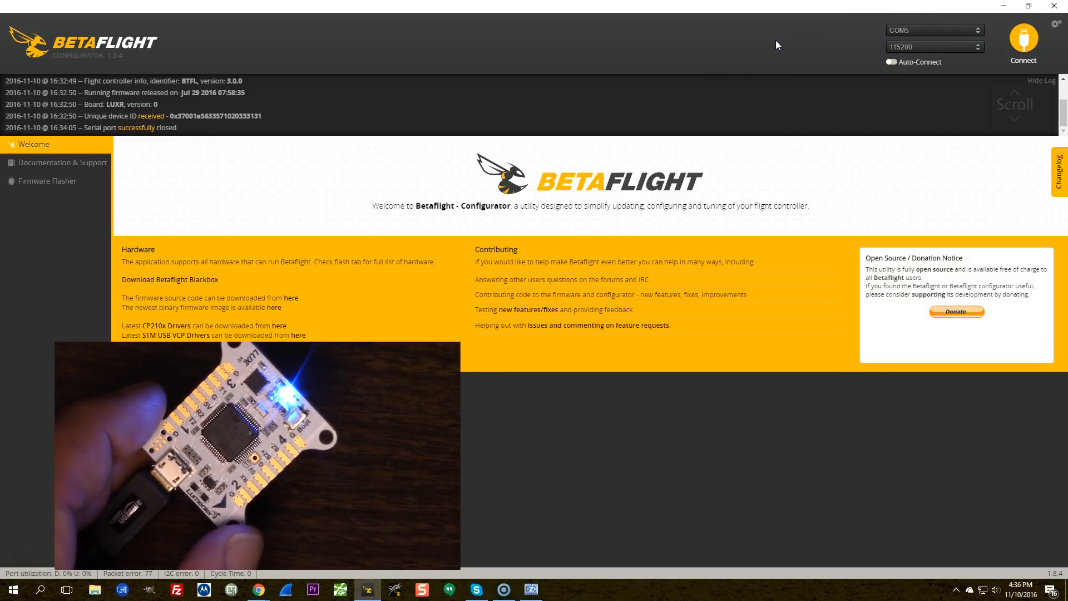
click(933, 30)
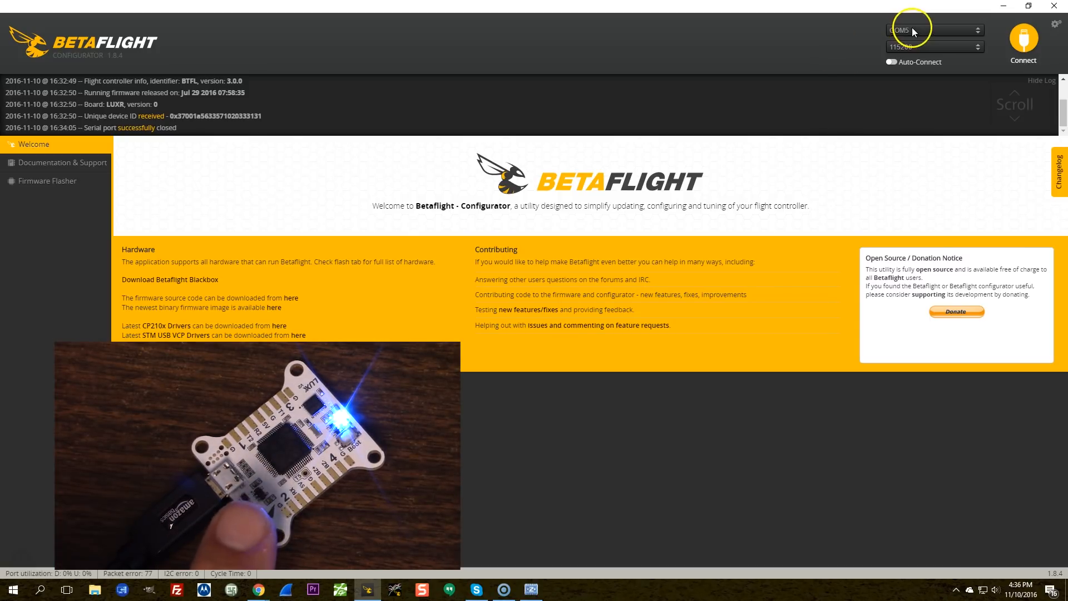
click(933, 30)
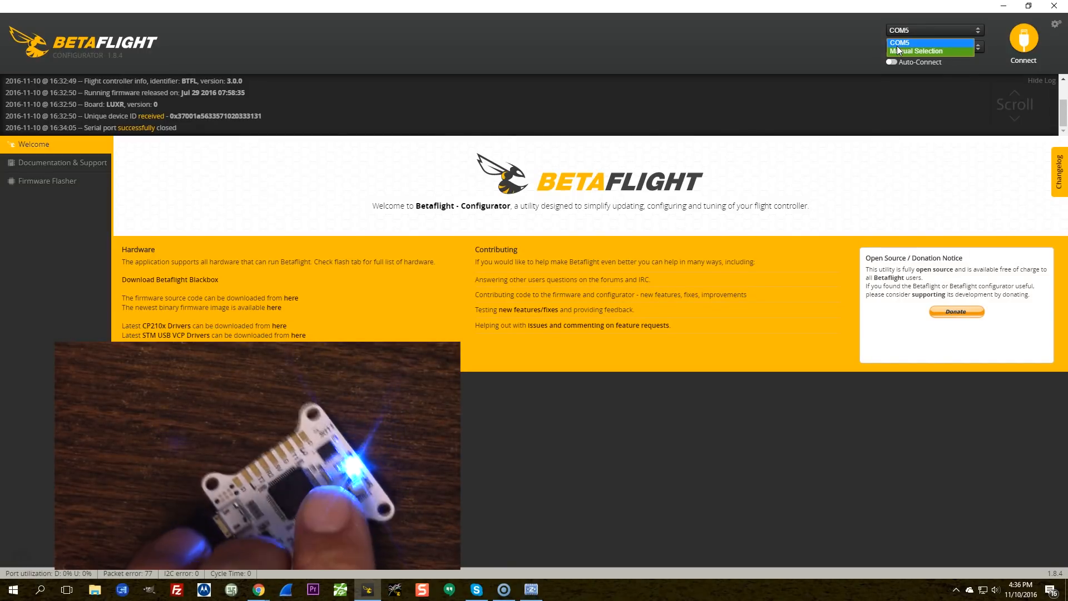
click(916, 50)
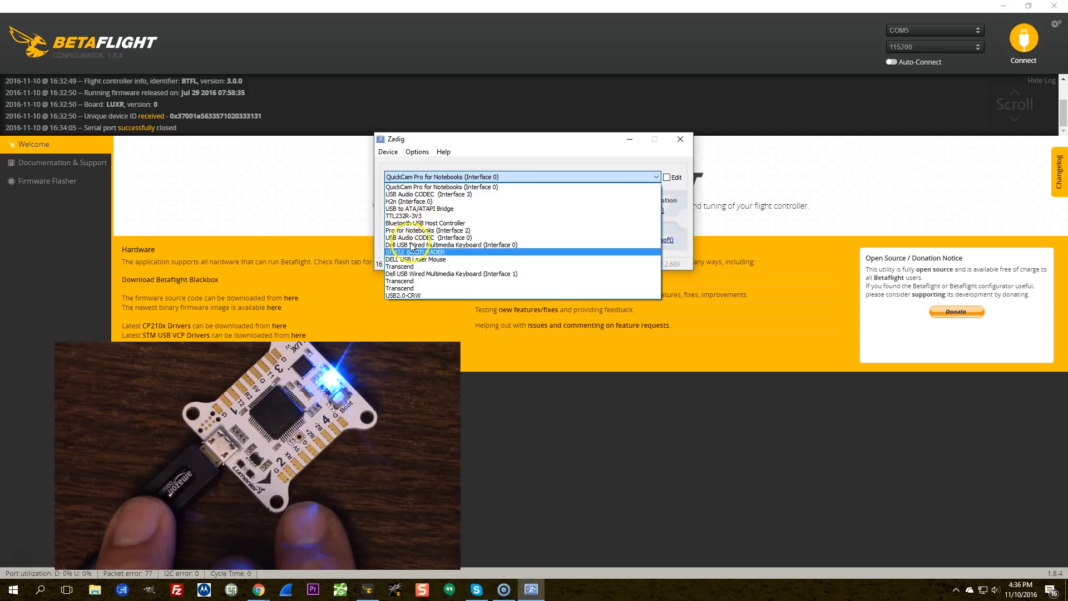
Replace the STM32 BOOTLOADER's STTub30 driver with WinUSB and dismiss the success message
click(415, 252)
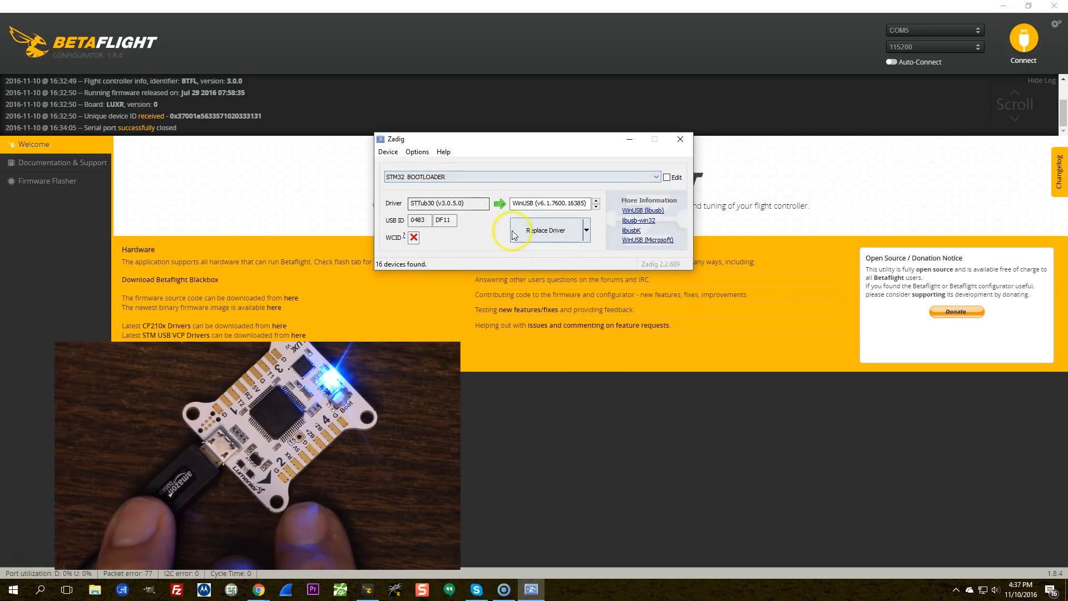
mouse_move(517, 208)
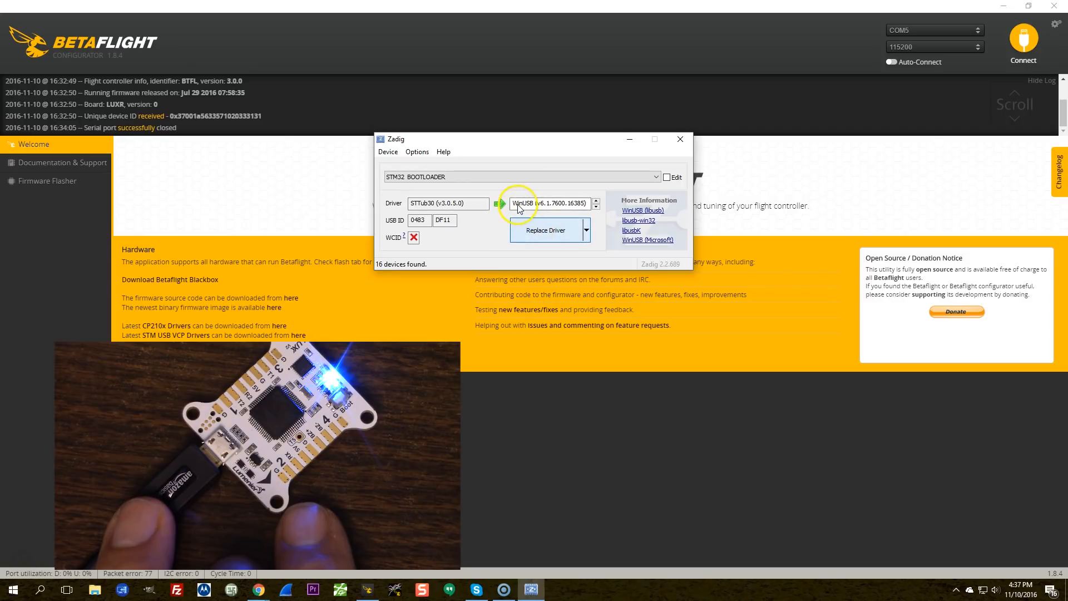
click(545, 229)
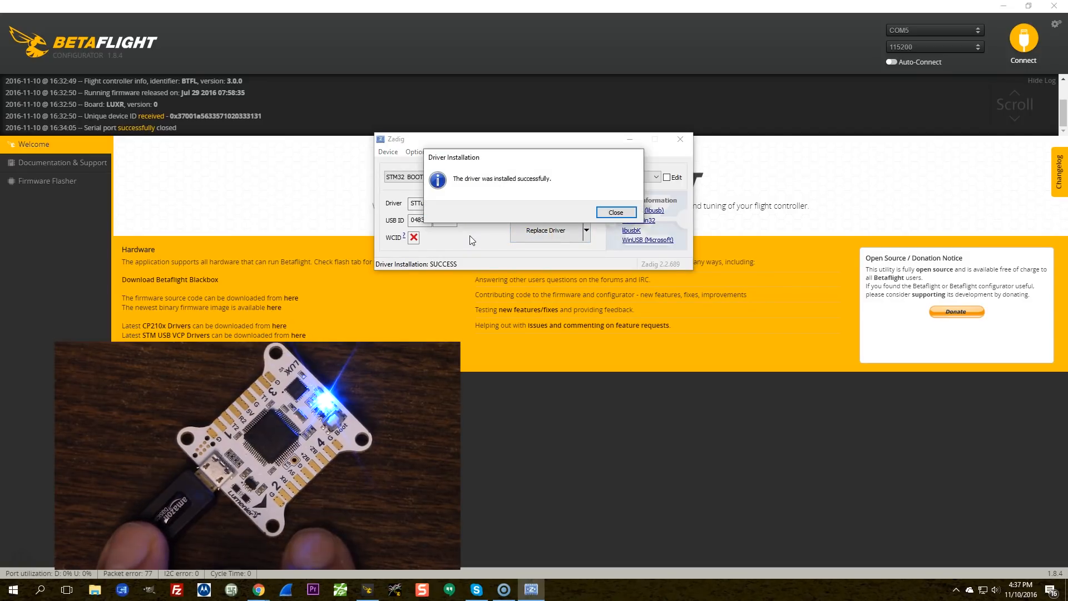
click(614, 211)
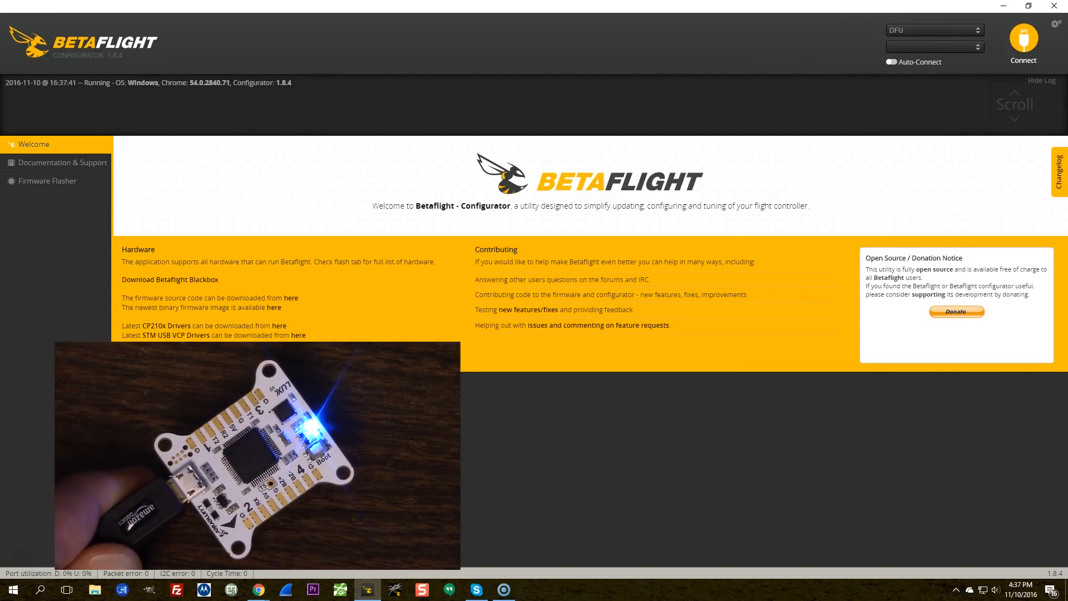
Show the Firmware Flasher with DFU as port and FURYF3 as the board
click(48, 180)
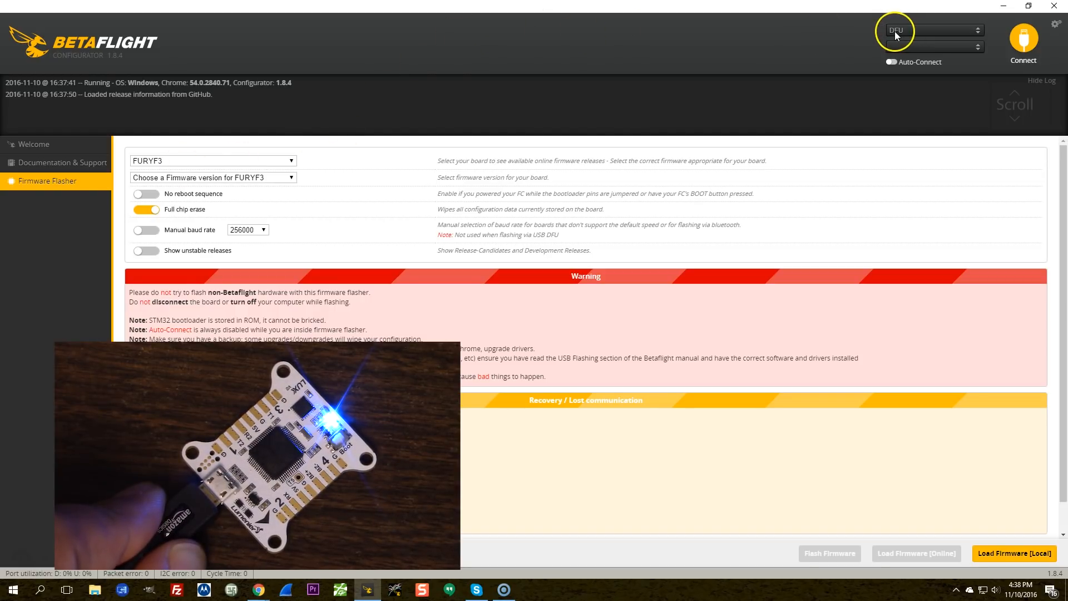
mouse_move(777, 55)
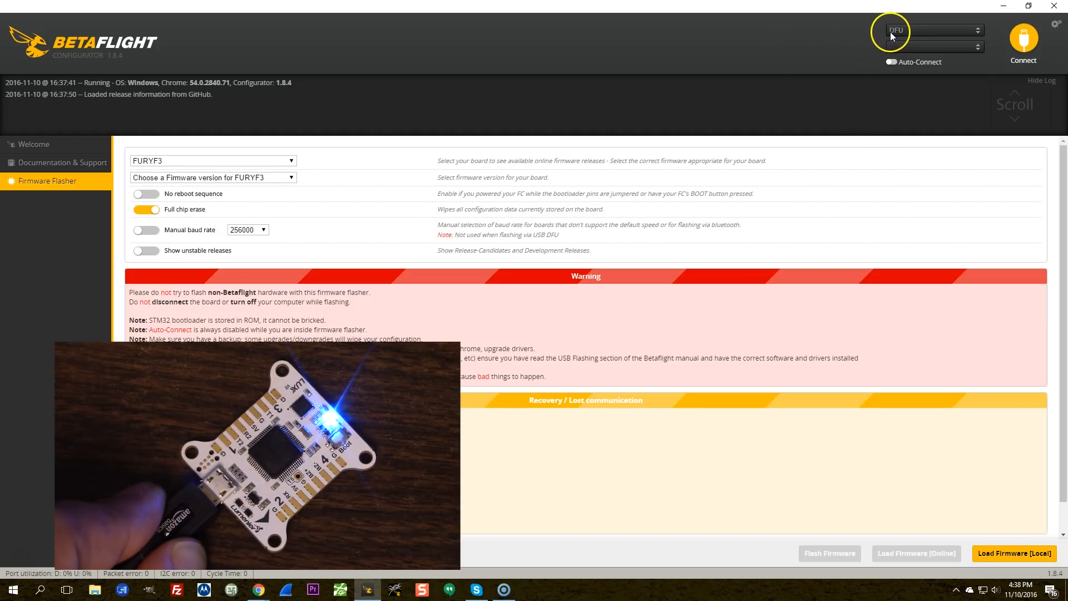
click(934, 30)
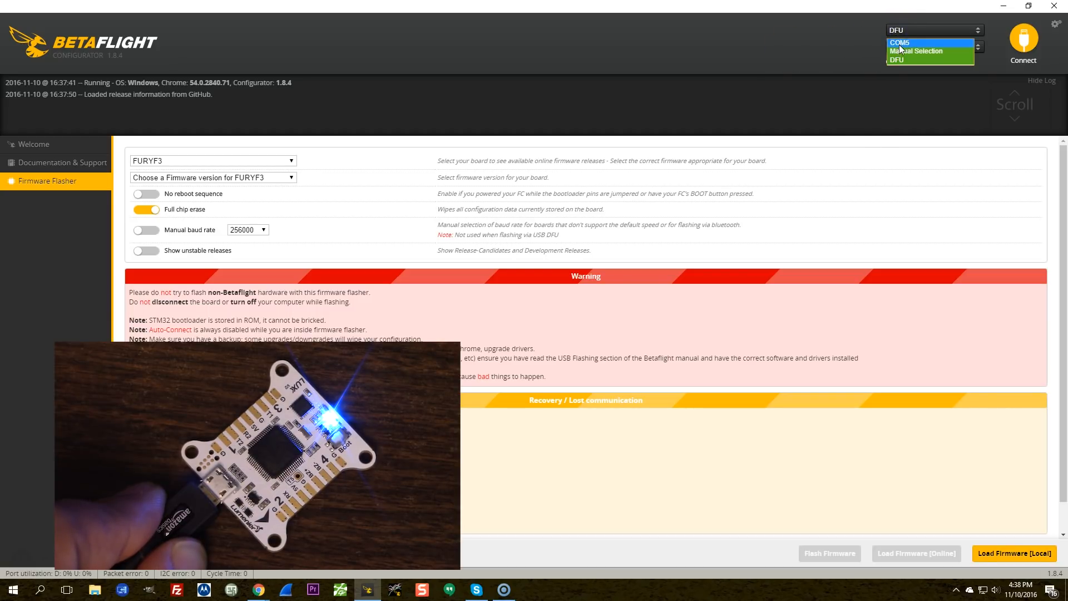
click(896, 59)
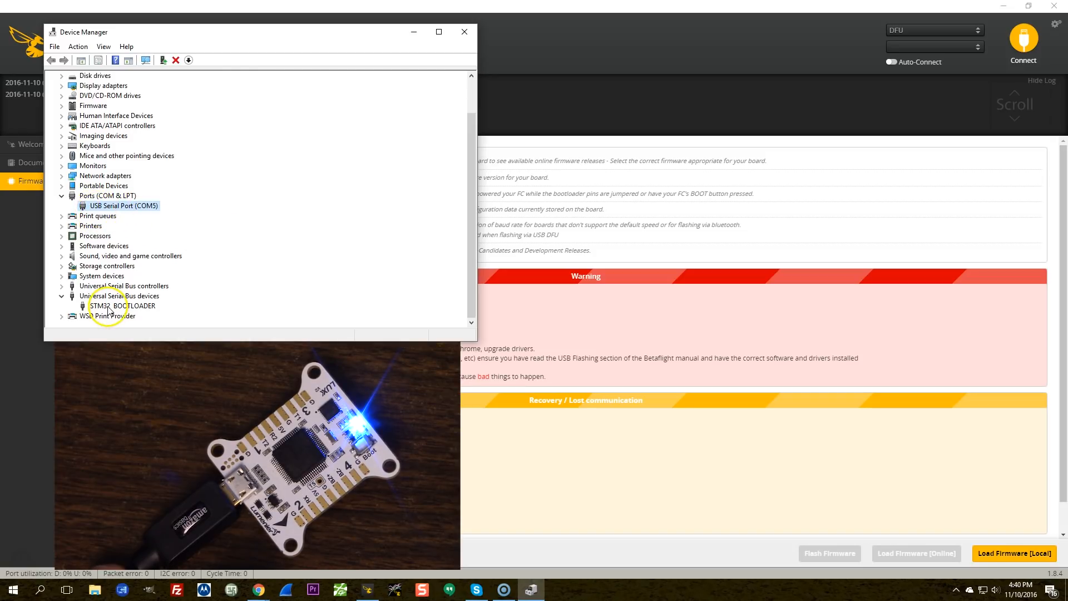
mouse_move(136, 240)
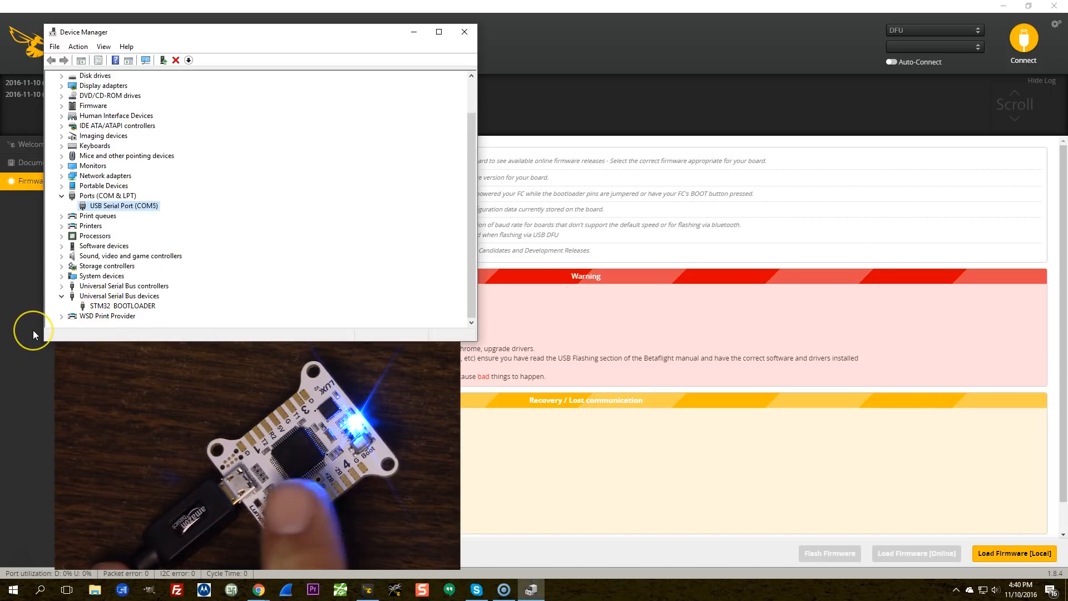
Expand Universal Serial Bus devices and point out the STM32 BOOTLOADER entry
click(123, 305)
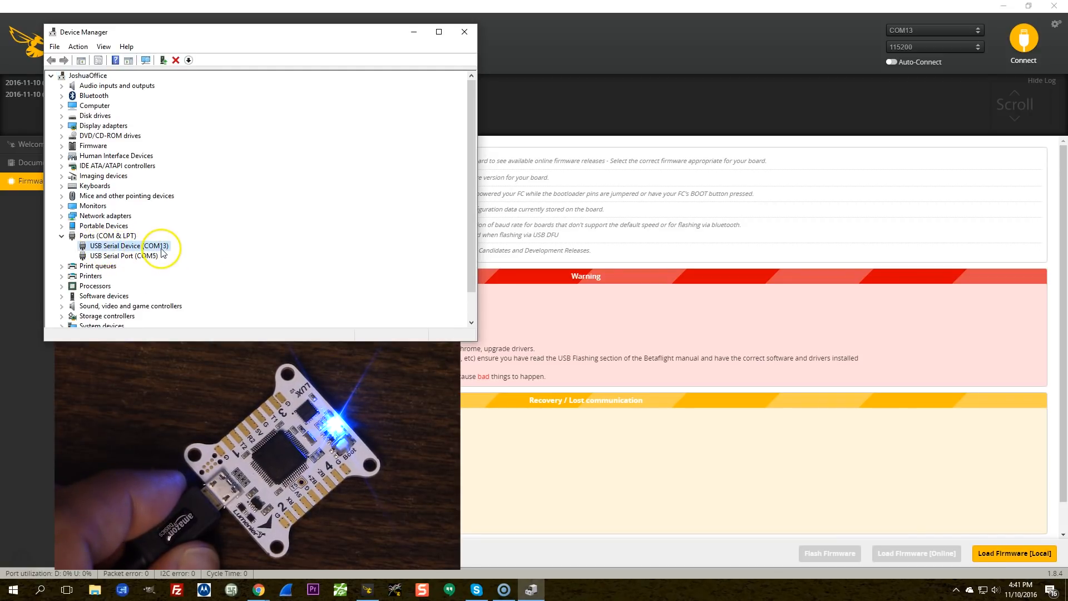
mouse_move(183, 260)
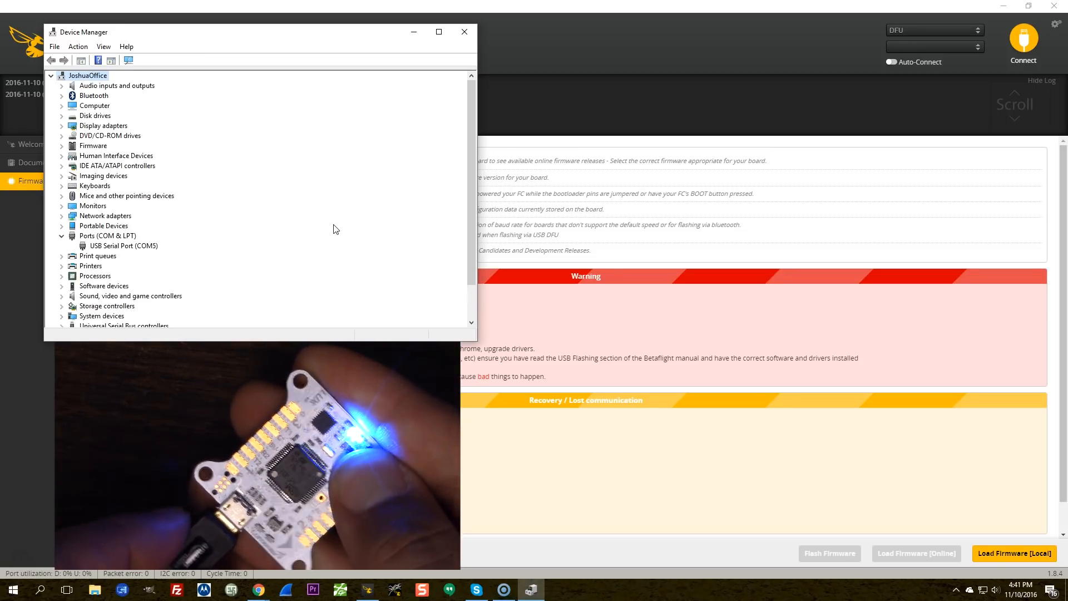
scroll(down, 3)
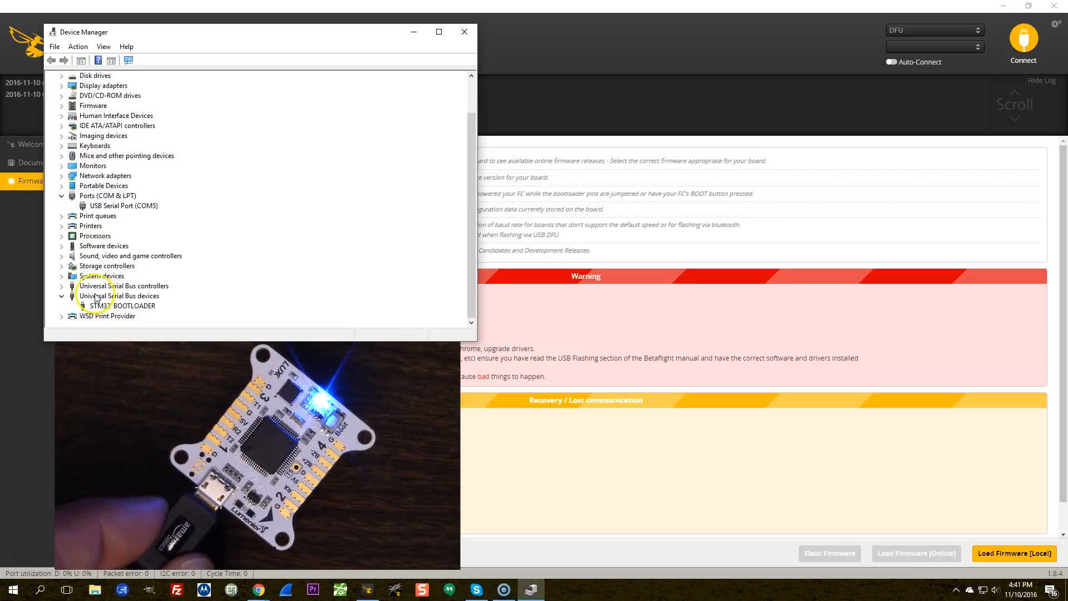
click(121, 305)
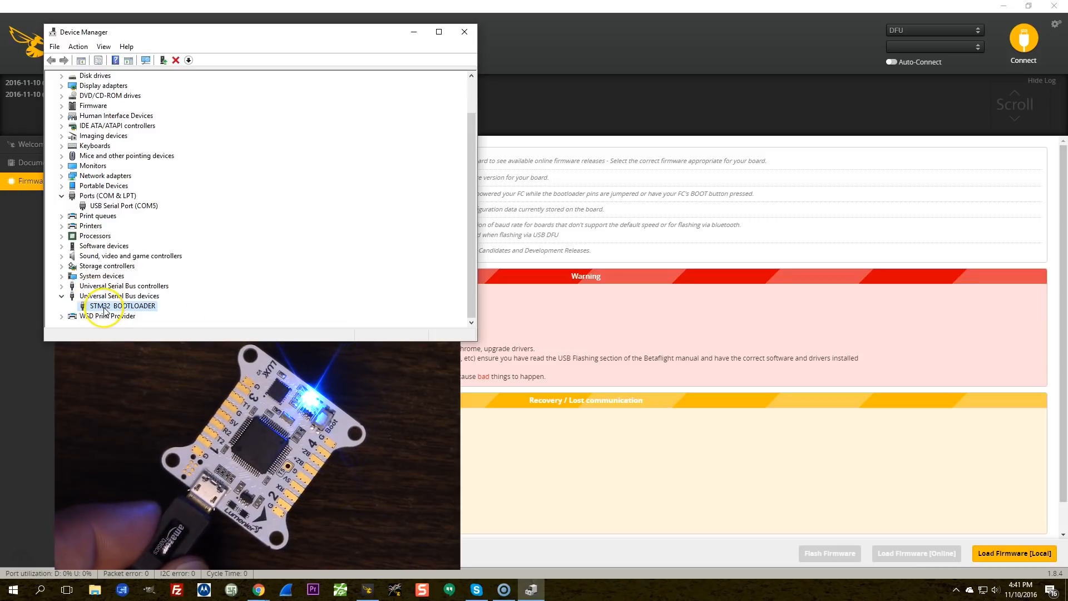